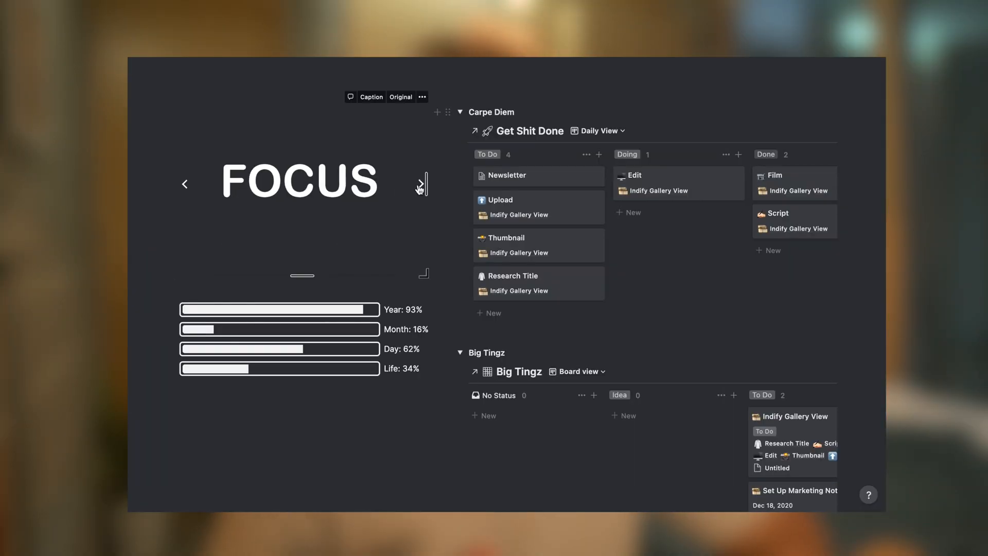
# Swipe the dashboard's embedded gallery carousel forward from the FOCUS slide to REST.
pyautogui.click(420, 183)
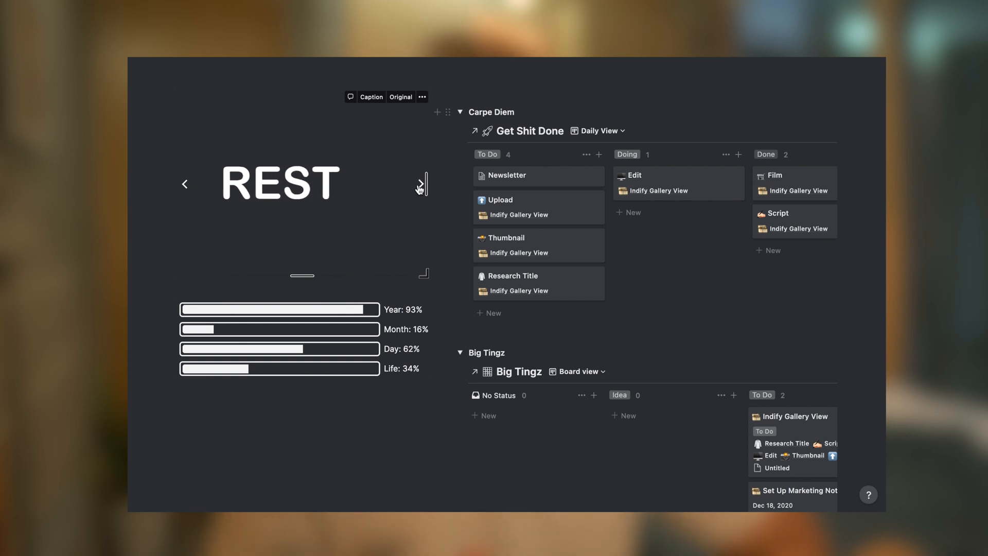
pyautogui.click(421, 183)
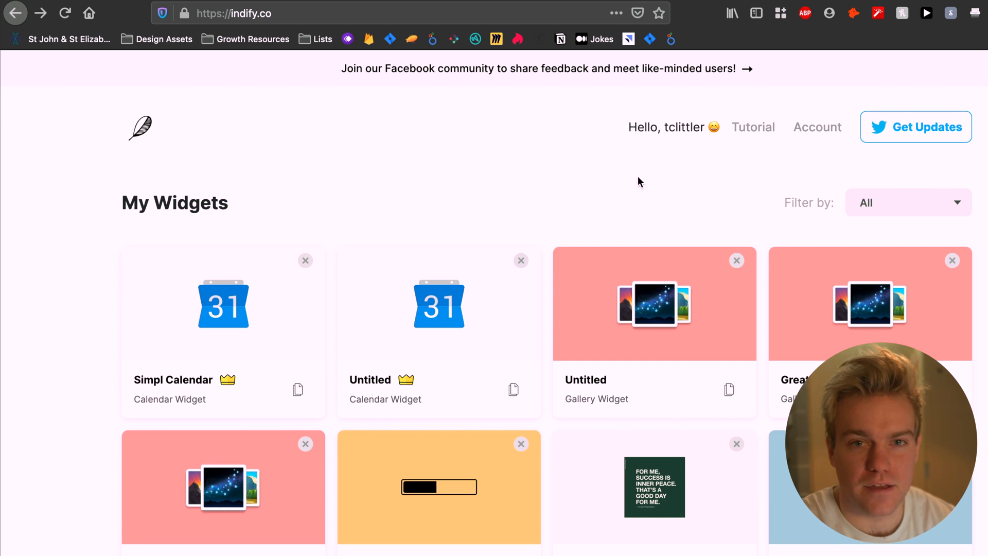
# Open the Great People gallery widget, upload a third photo, and advance the preview.
pyautogui.click(233, 14)
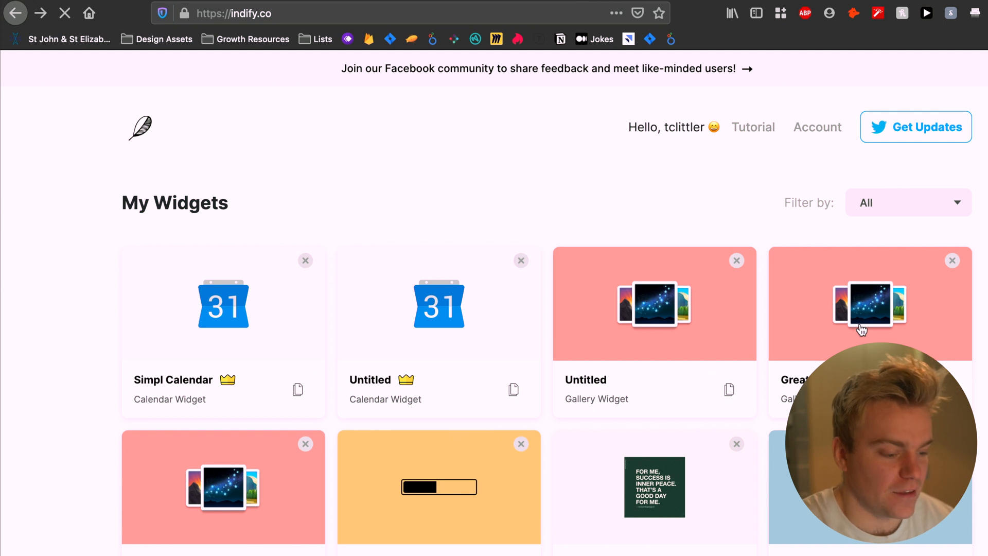
pyautogui.click(870, 304)
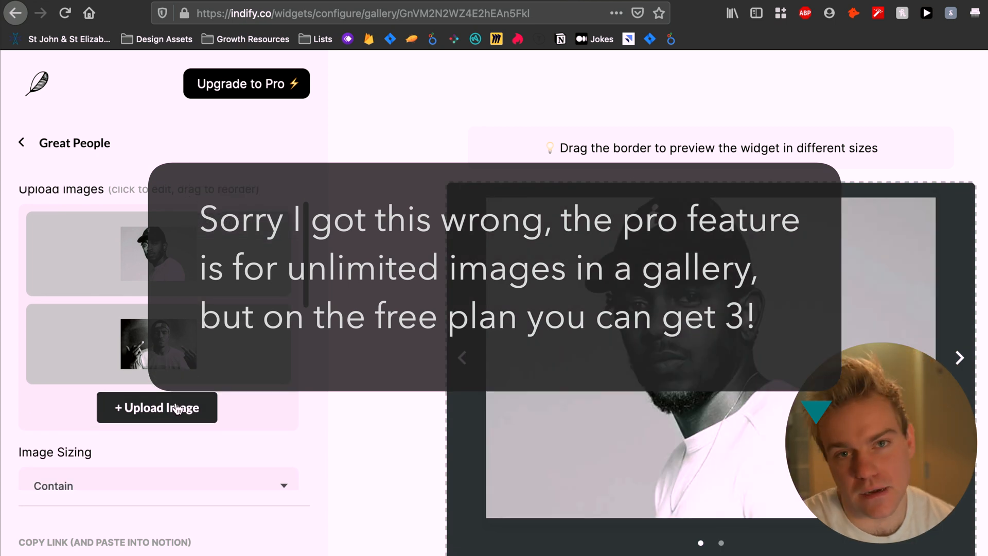
pyautogui.click(157, 407)
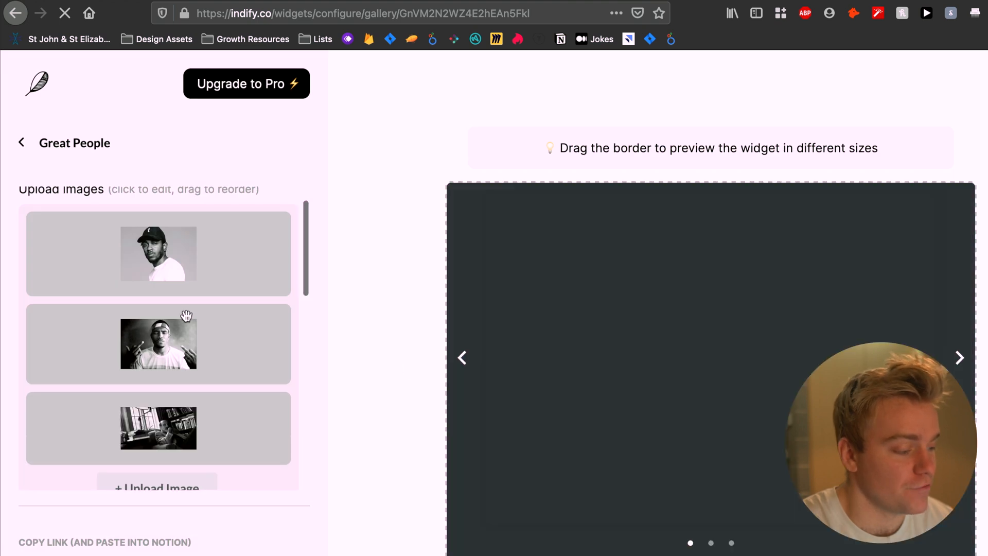
pyautogui.click(959, 357)
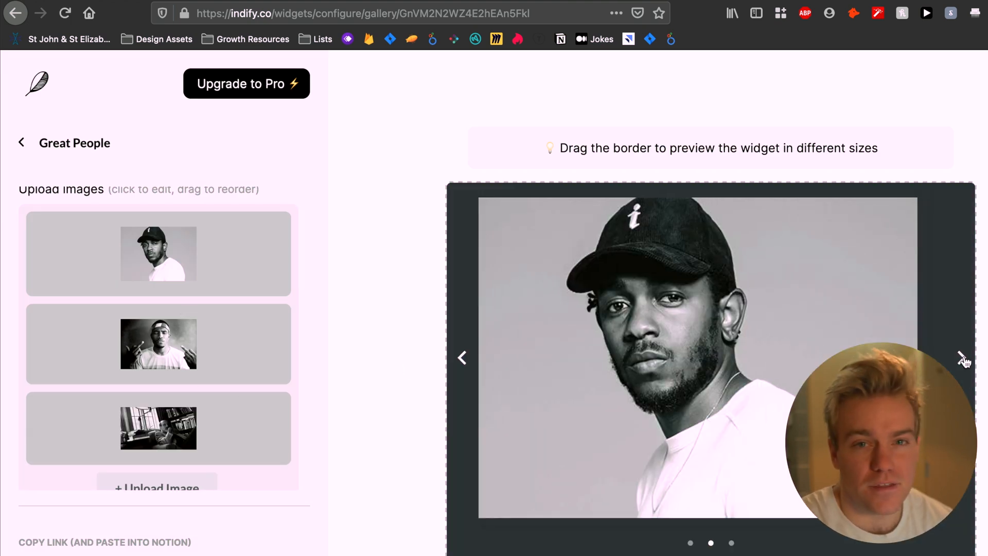
pyautogui.click(959, 357)
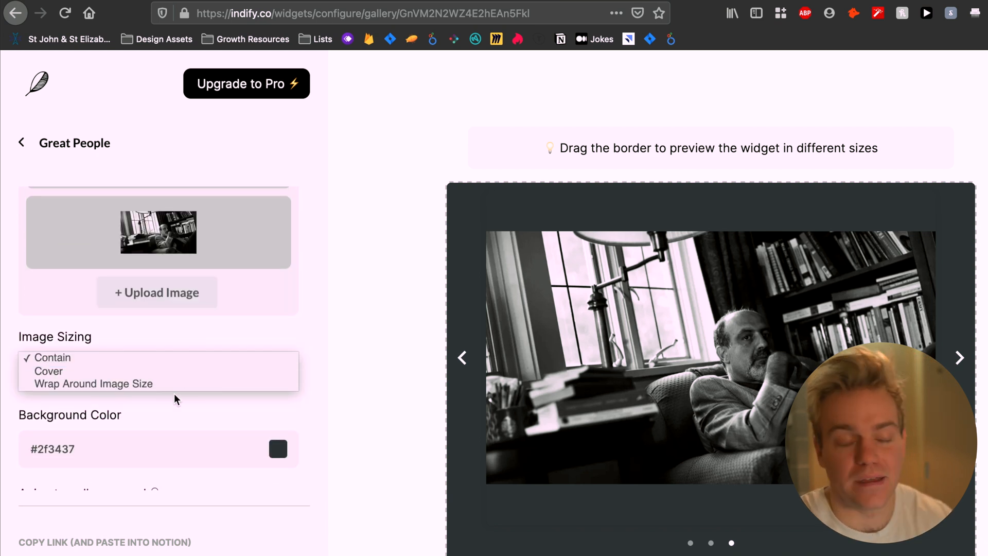
# Keep Contain image sizing and set the background to dark grey after trying light grey.
pyautogui.click(157, 358)
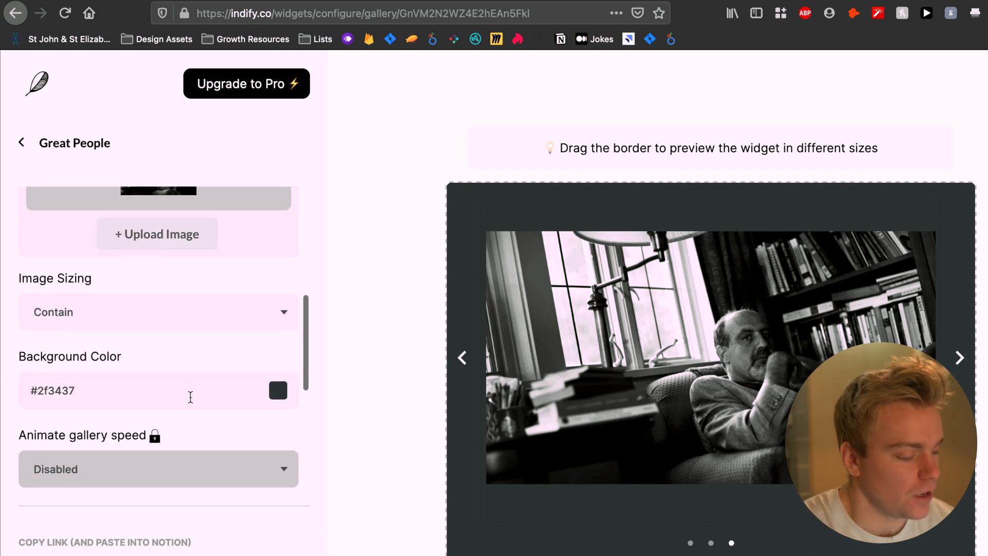
pyautogui.click(278, 390)
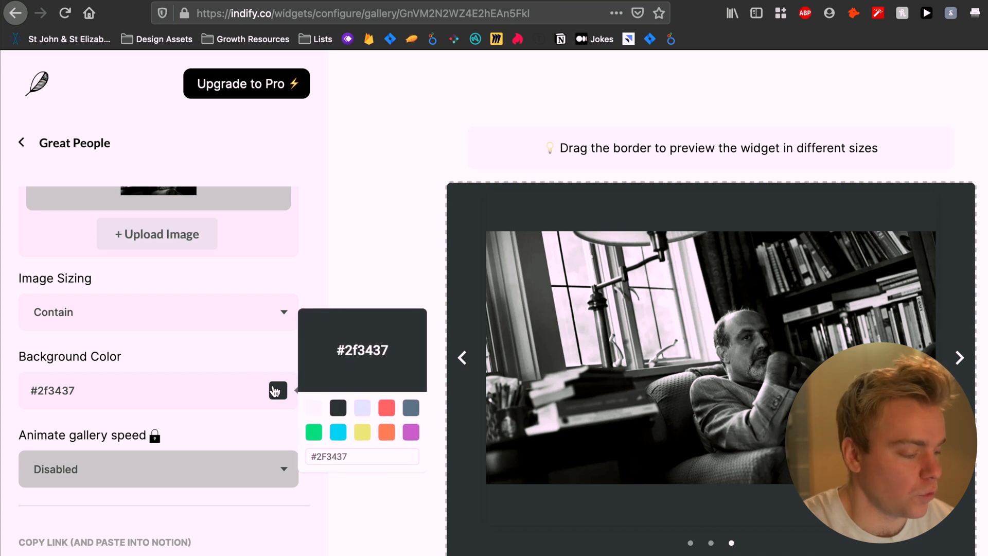
pyautogui.click(362, 408)
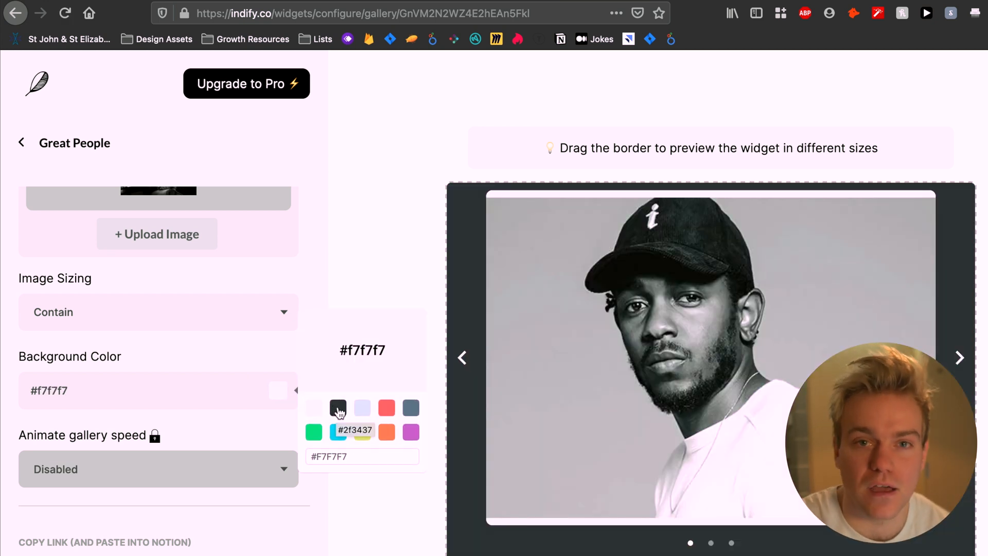
pyautogui.click(339, 408)
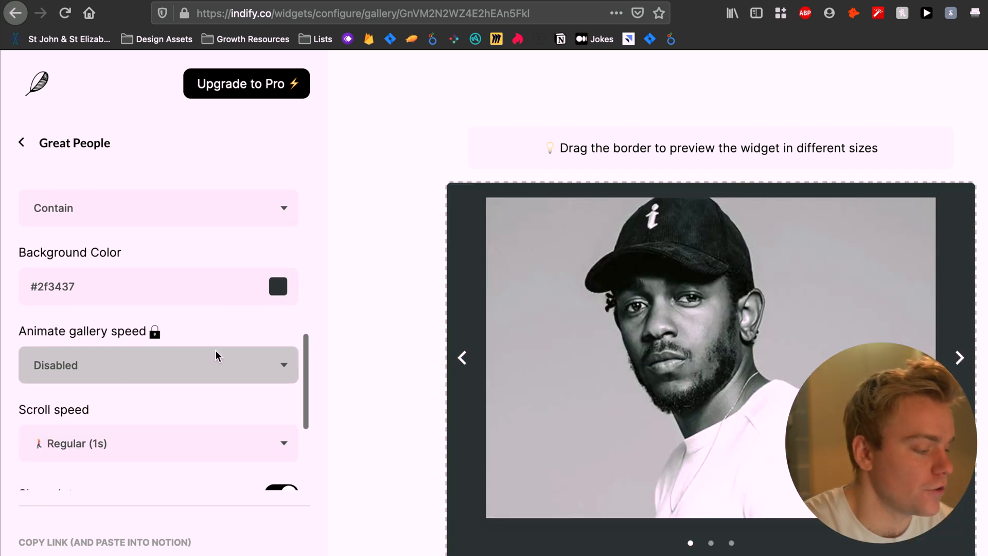
# Toggle the slide indicator dots off and back on, then switch dark mode off.
pyautogui.scroll(-3)
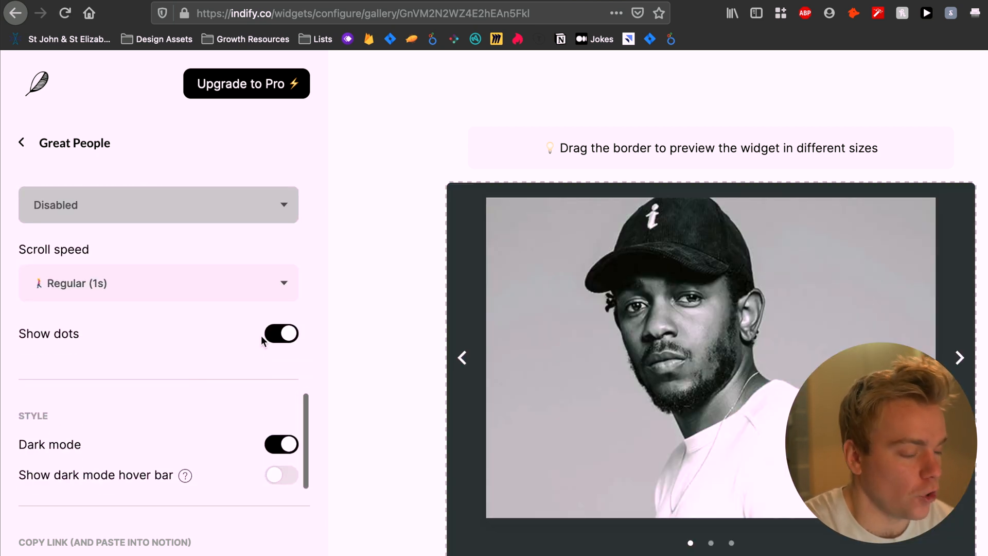
pyautogui.click(281, 333)
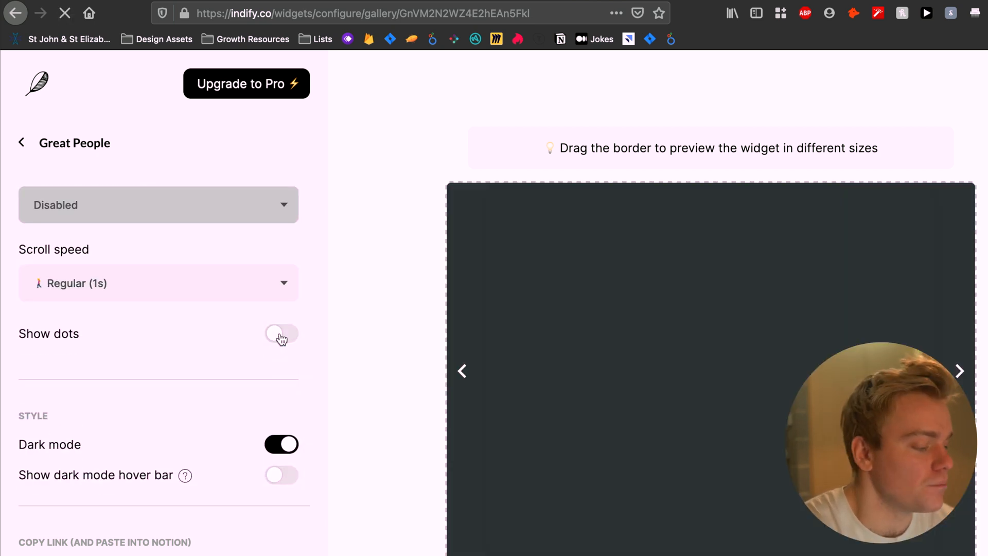
pyautogui.click(281, 333)
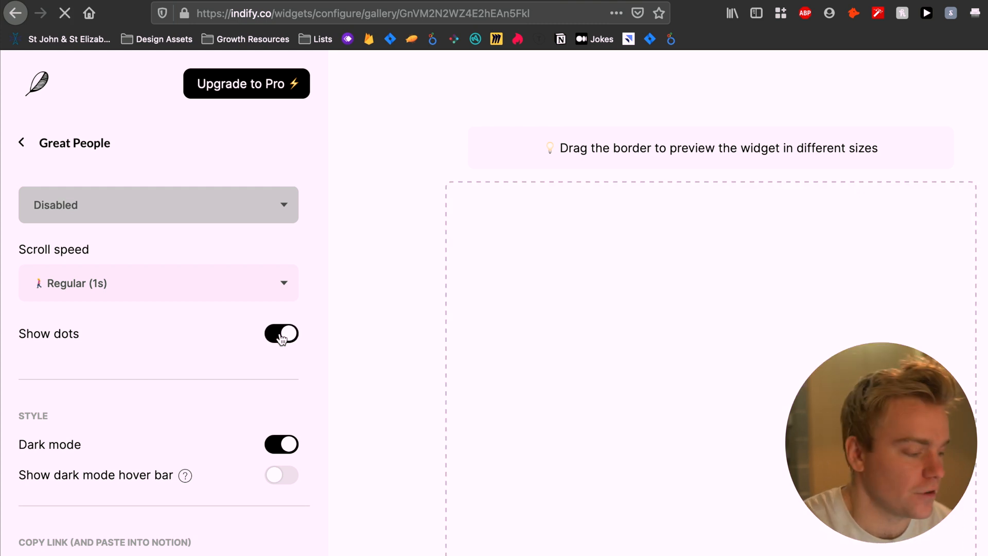
pyautogui.click(281, 334)
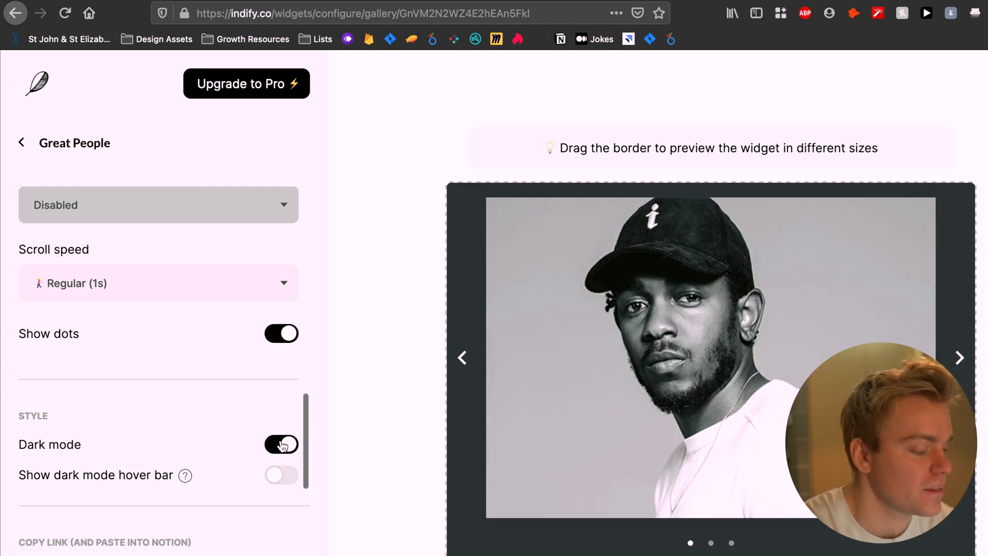
pyautogui.click(281, 445)
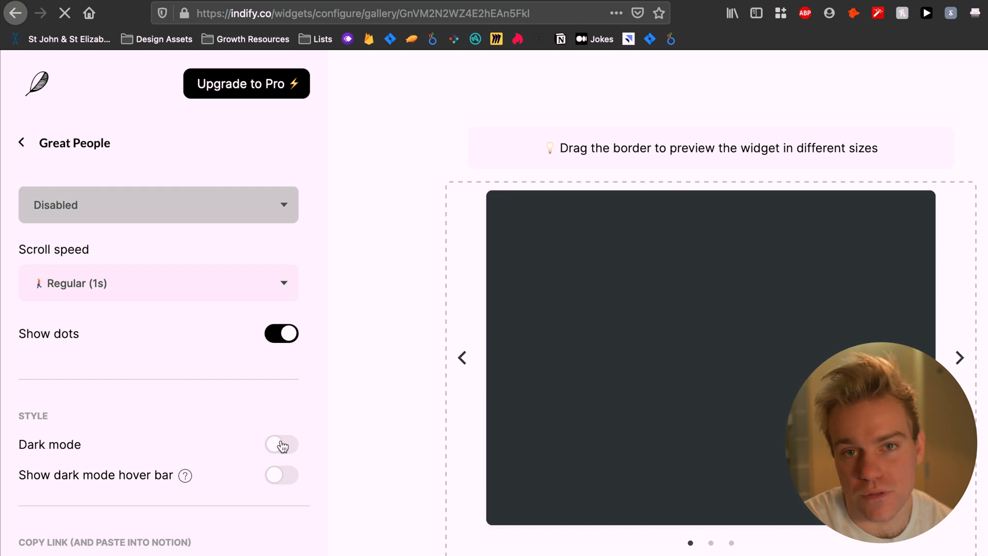
pyautogui.click(281, 444)
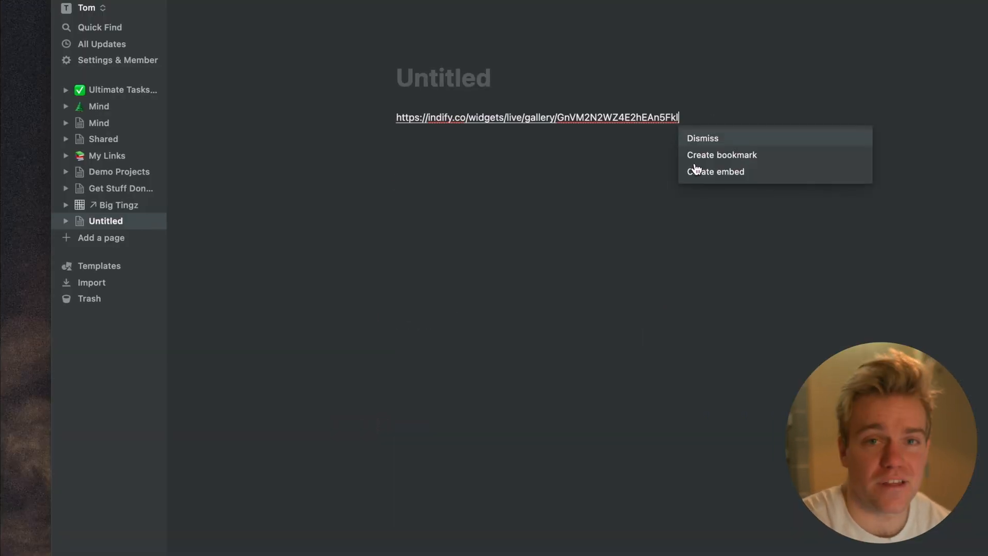
# Turn the pasted Indify live gallery link into an embed.
pyautogui.click(716, 172)
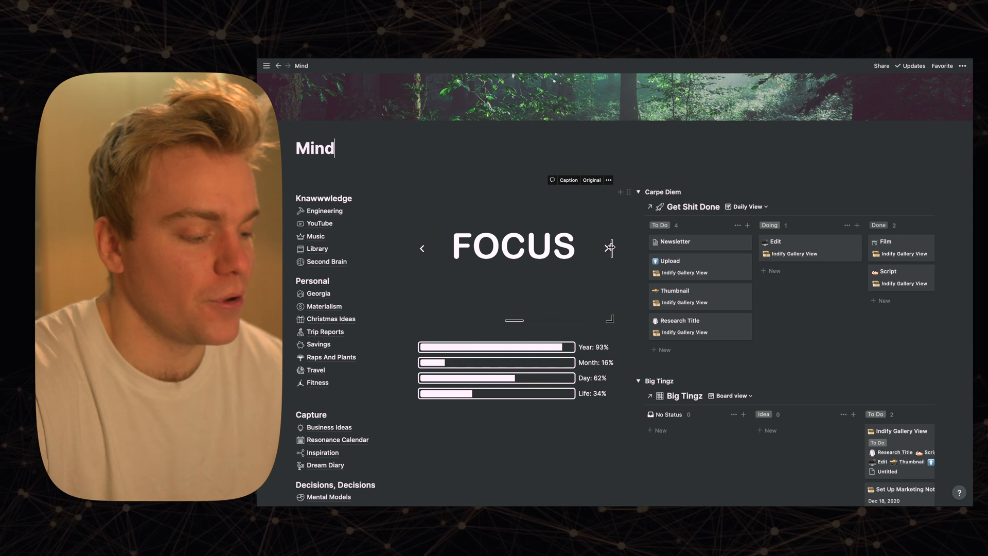
# Swipe the Mind dashboard carousel between slides until it shows PLAY instead of FOCUS.
pyautogui.click(607, 247)
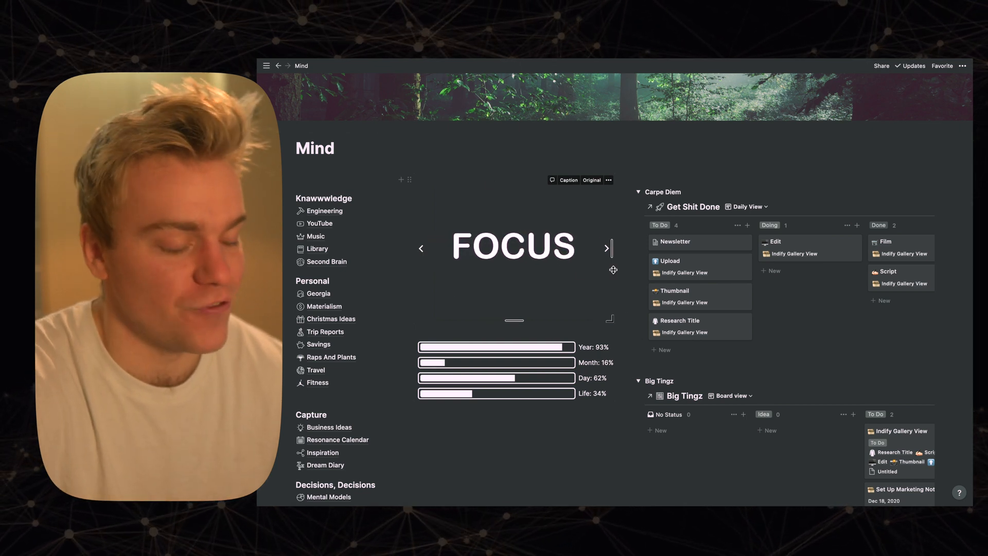
pyautogui.moveTo(581, 232)
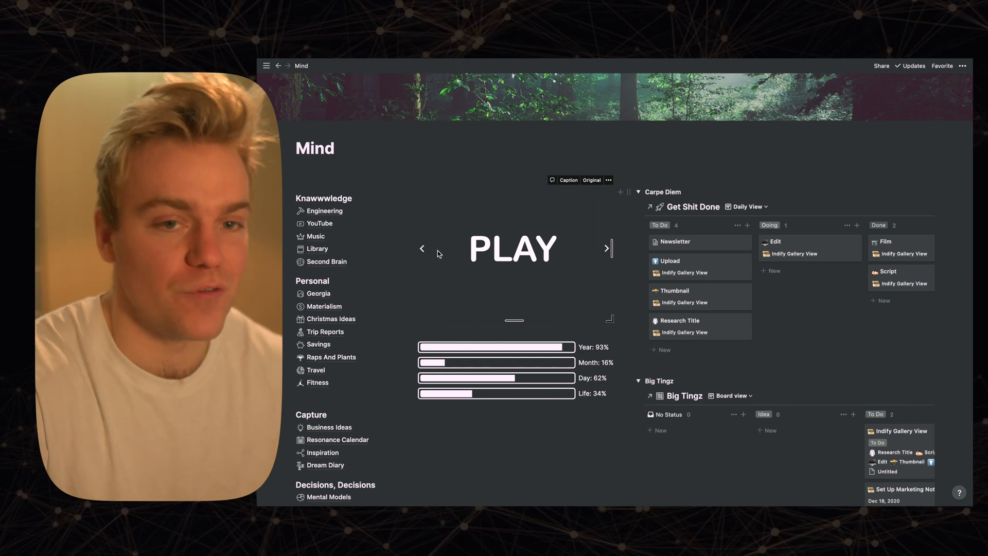
pyautogui.click(422, 248)
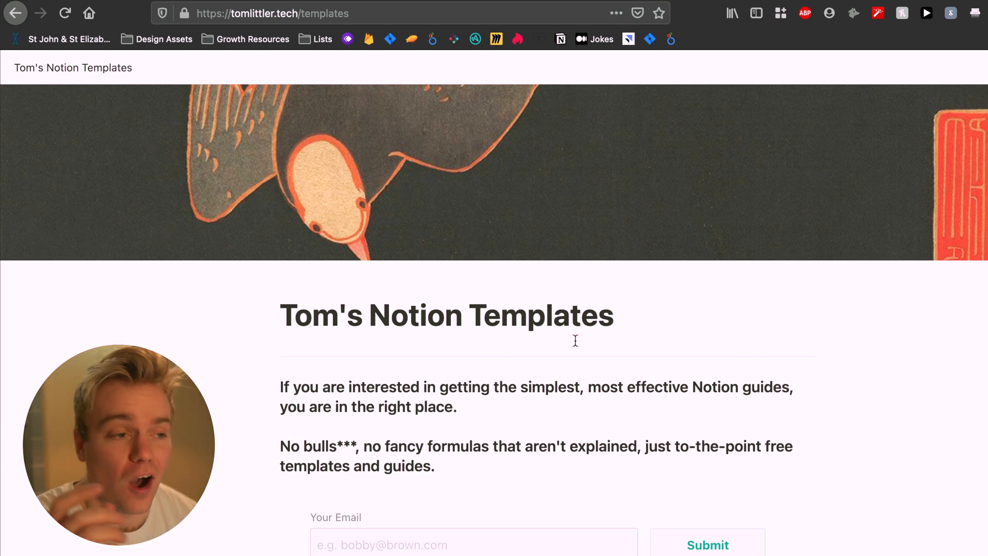
# Scroll the tomlittler.tech templates page down to the email signup form.
pyautogui.scroll(-3)
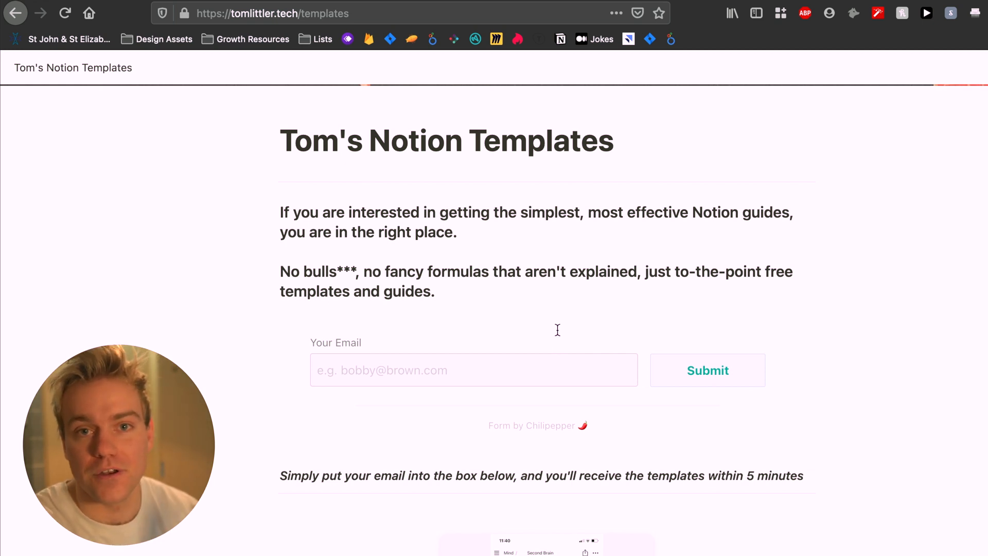
pyautogui.scroll(-3)
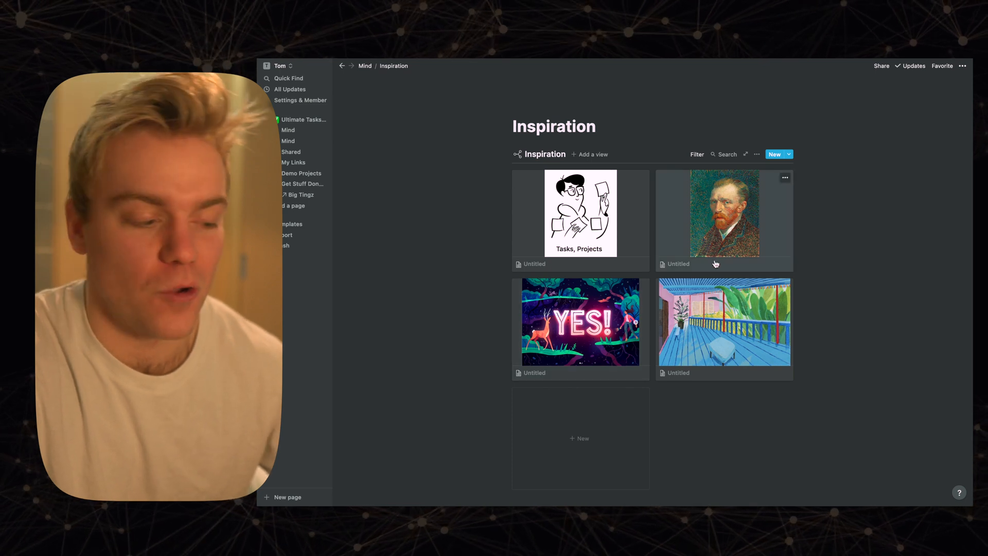
# Open the balcony painting card, then swipe the embedded photo carousel to its third portrait.
pyautogui.click(724, 322)
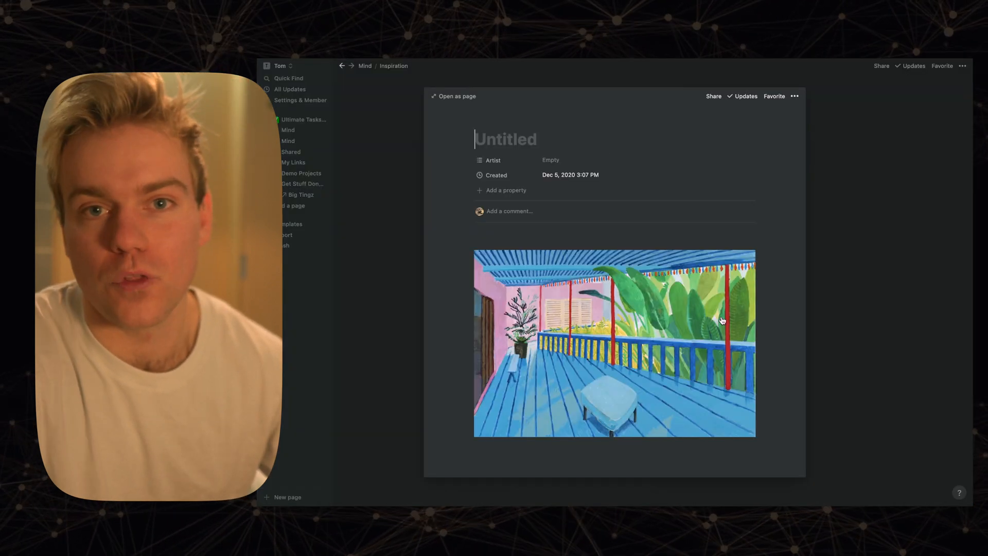
pyautogui.moveTo(844, 308)
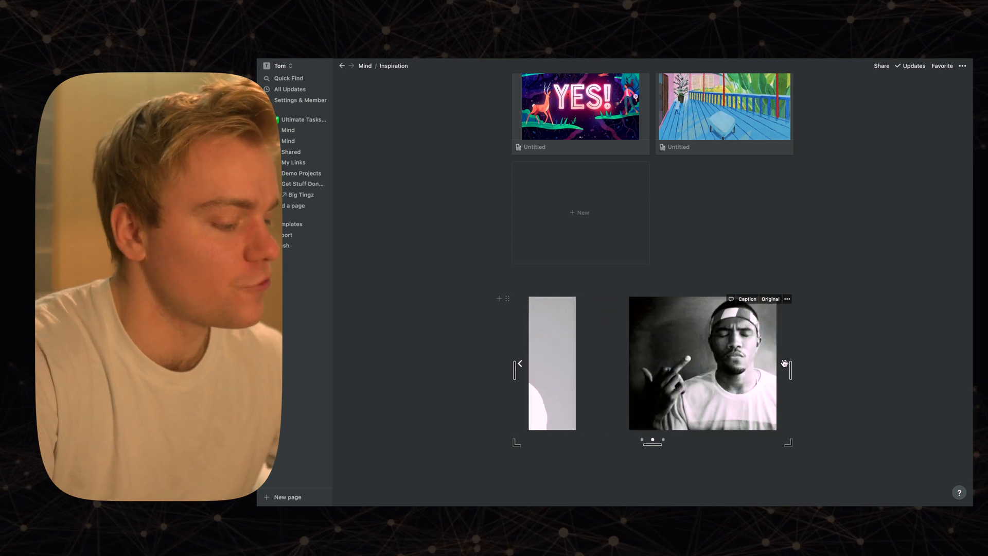
pyautogui.click(786, 371)
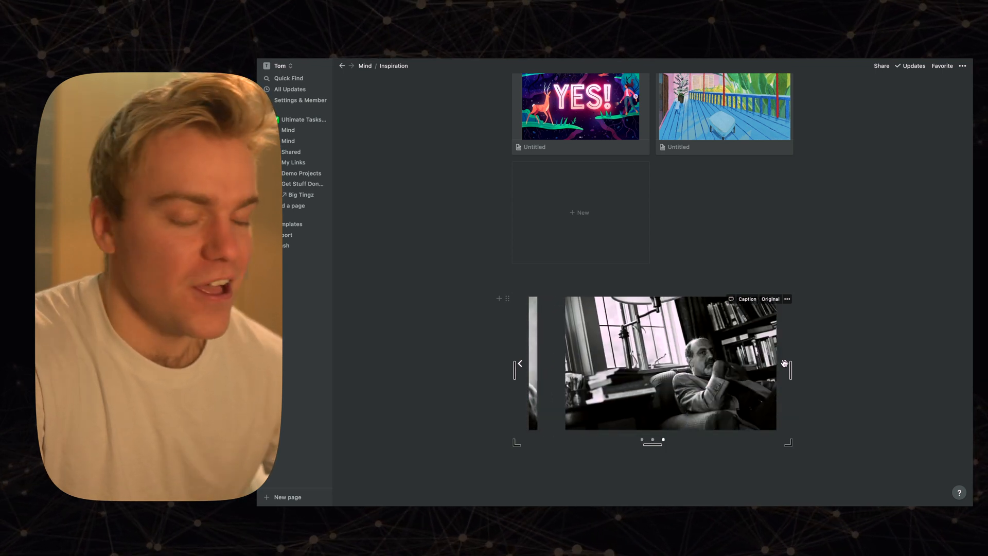
pyautogui.click(519, 364)
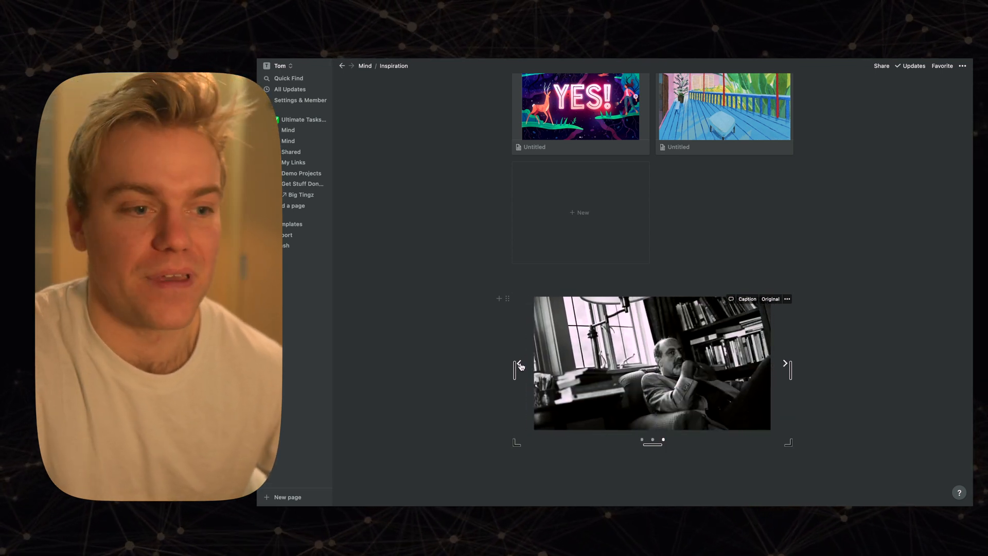